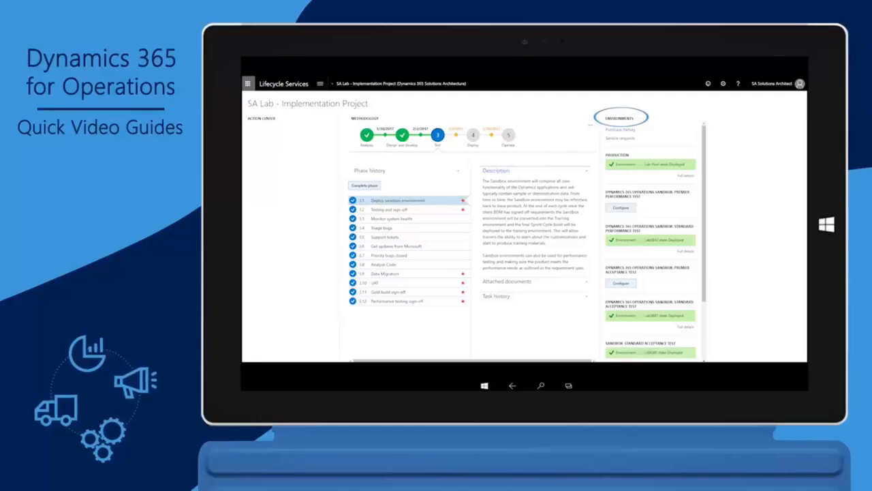
# Show the Lifecycle Services tools menu listing business process modeler and system diagnostic.
pyautogui.click(620, 117)
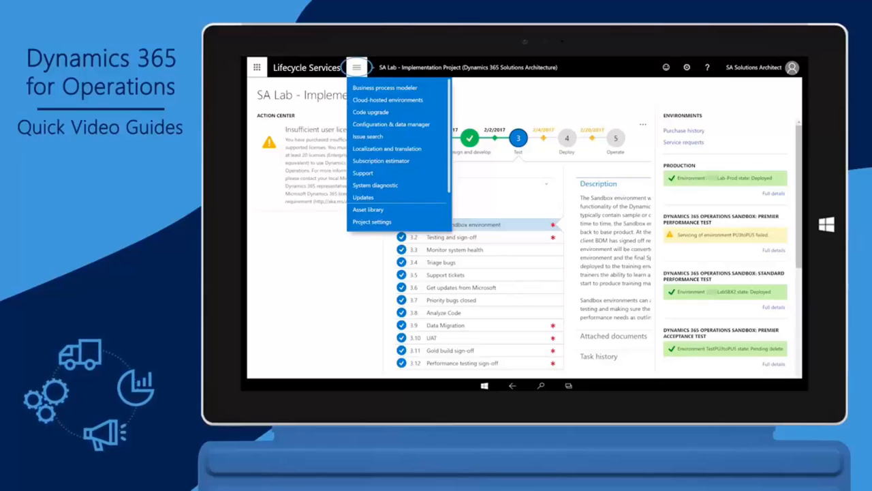
# Go to the sandbox environment's details page and its Environment monitoring activity charts.
pyautogui.click(384, 87)
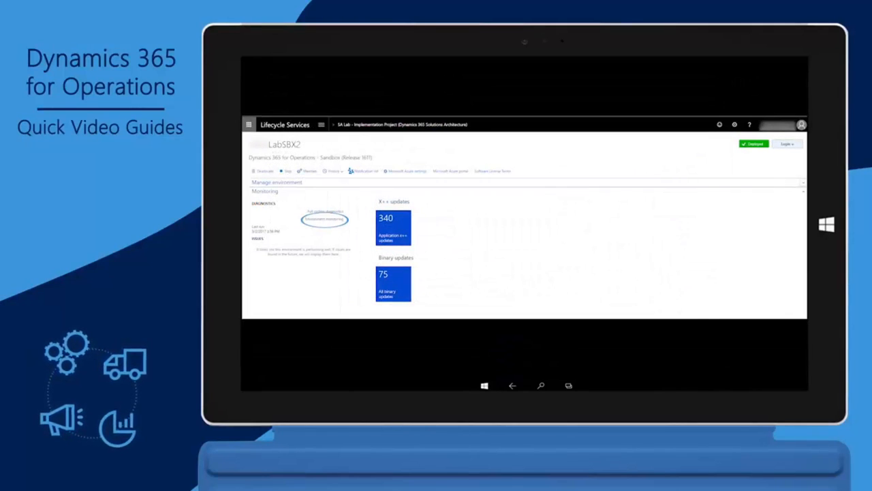
pyautogui.click(325, 218)
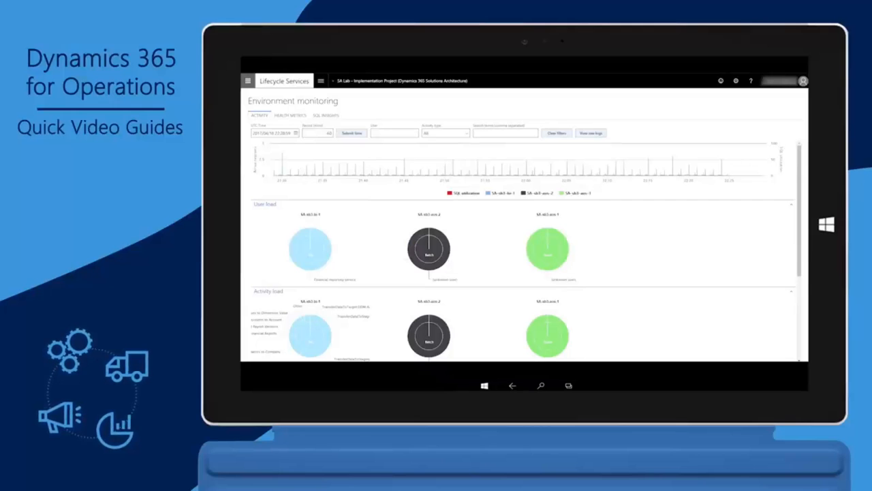